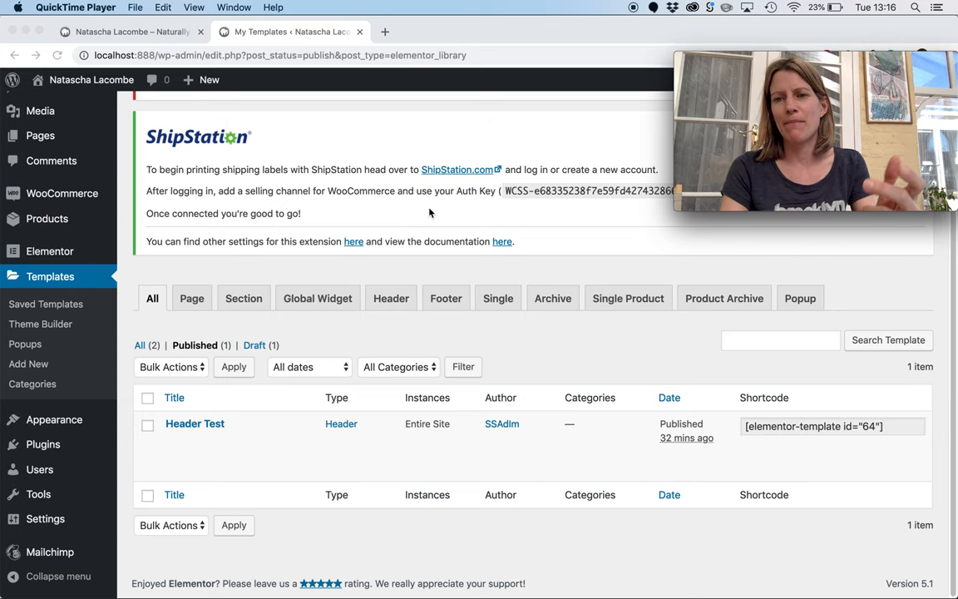
mouse_move(336, 275)
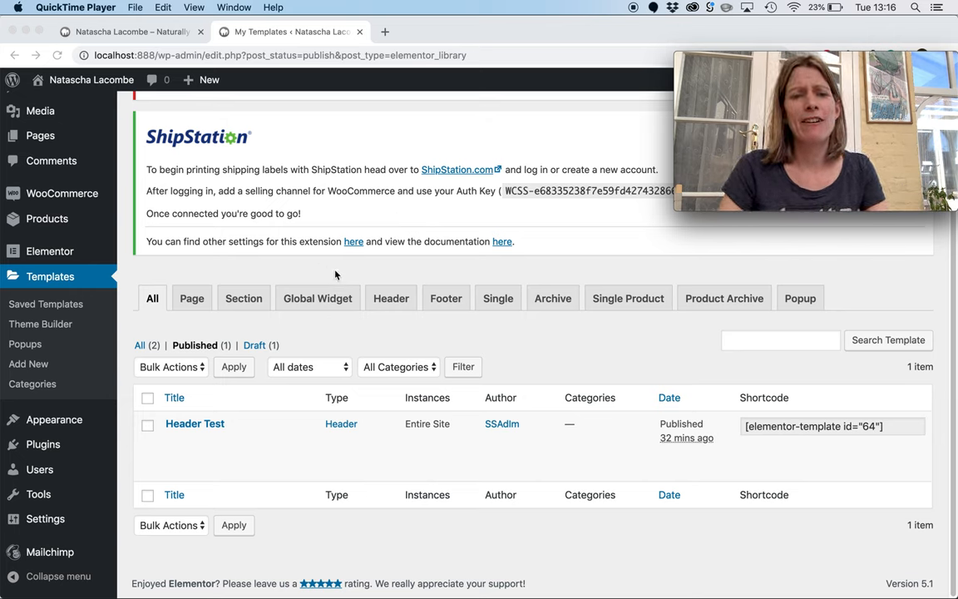
mouse_move(90, 342)
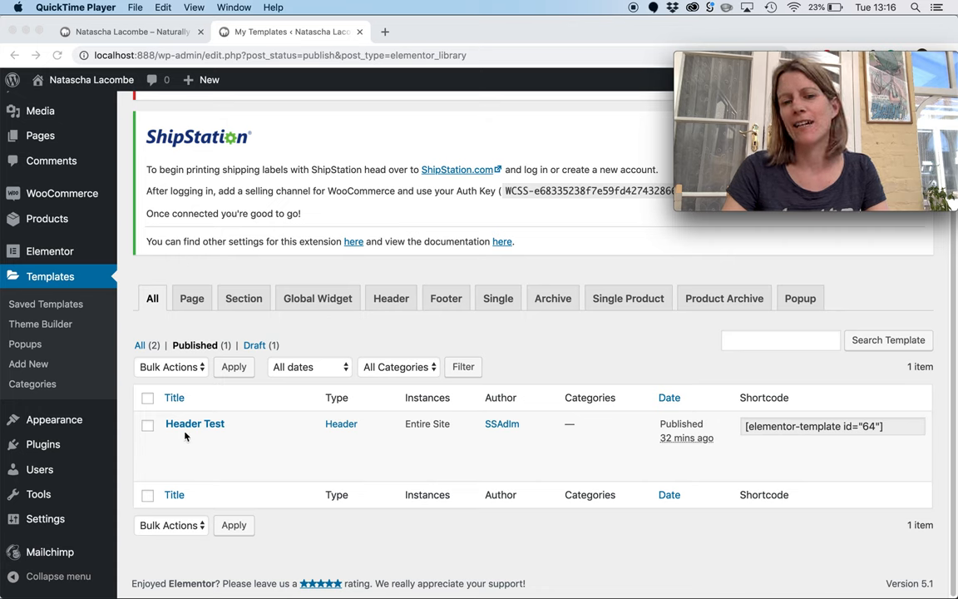
mouse_move(359, 442)
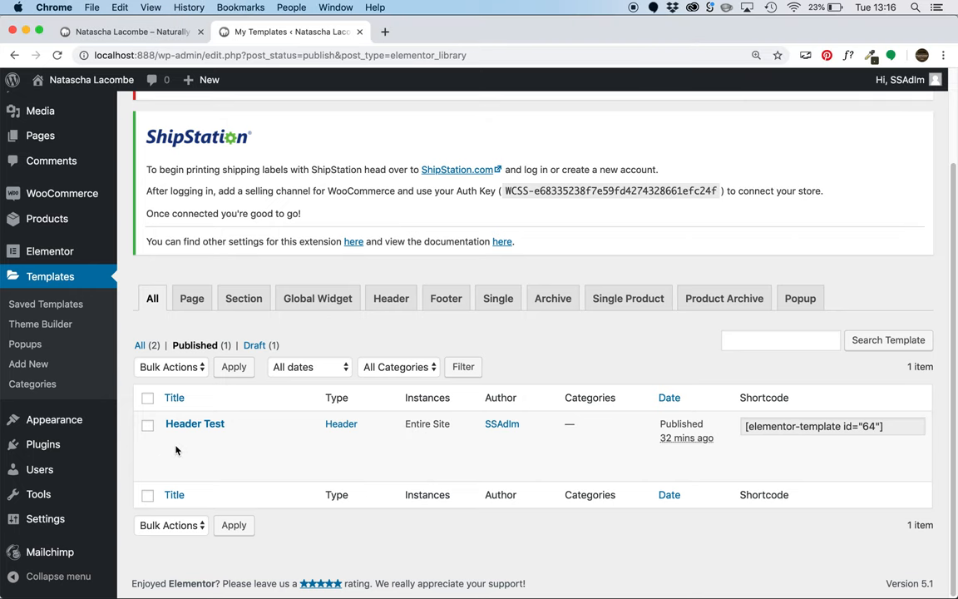
mouse_move(194, 424)
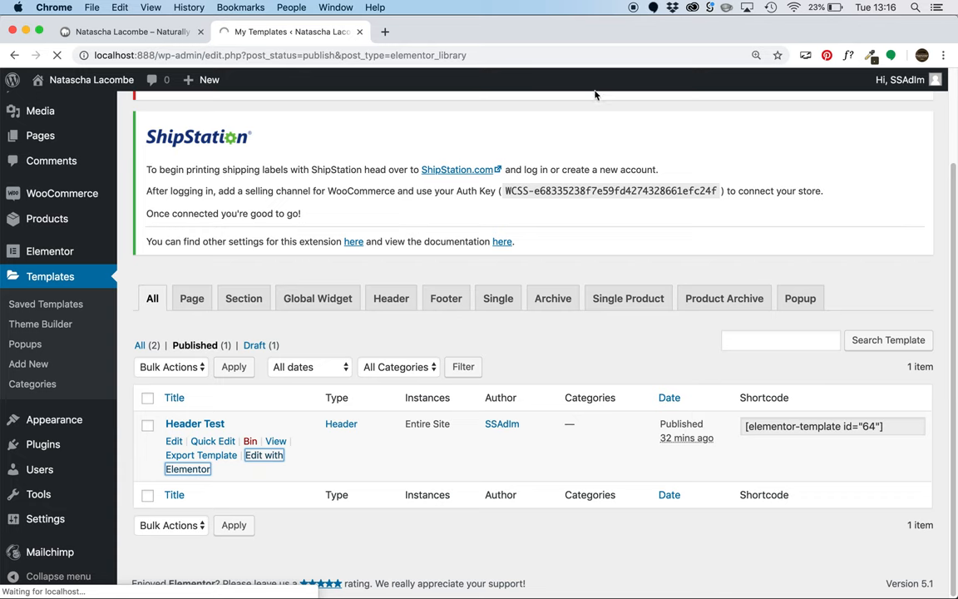
mouse_move(612, 586)
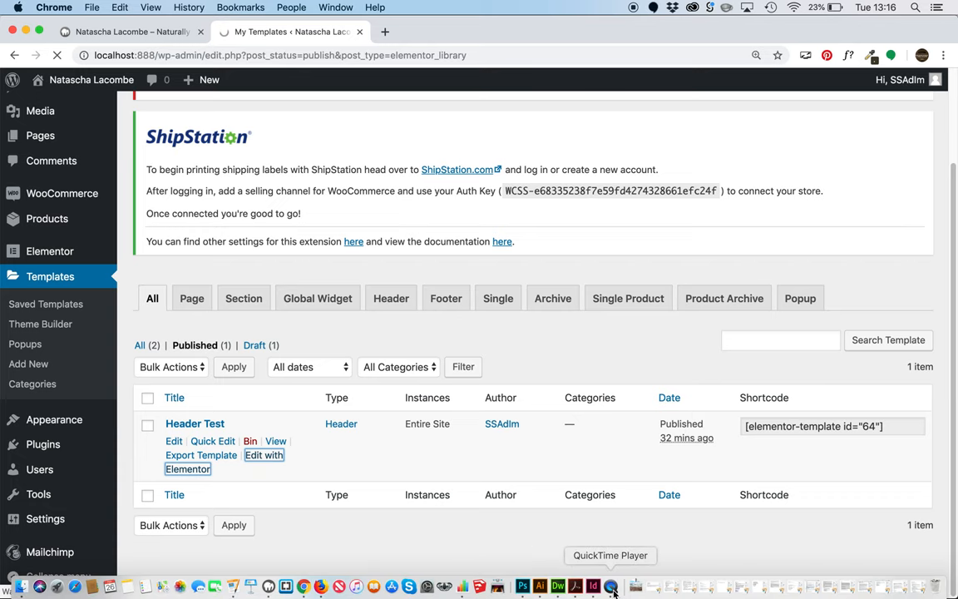
Review the Header Test template's hamburger Nav Menu widget, which uses the Main Menu as a dropdown.
click(200, 462)
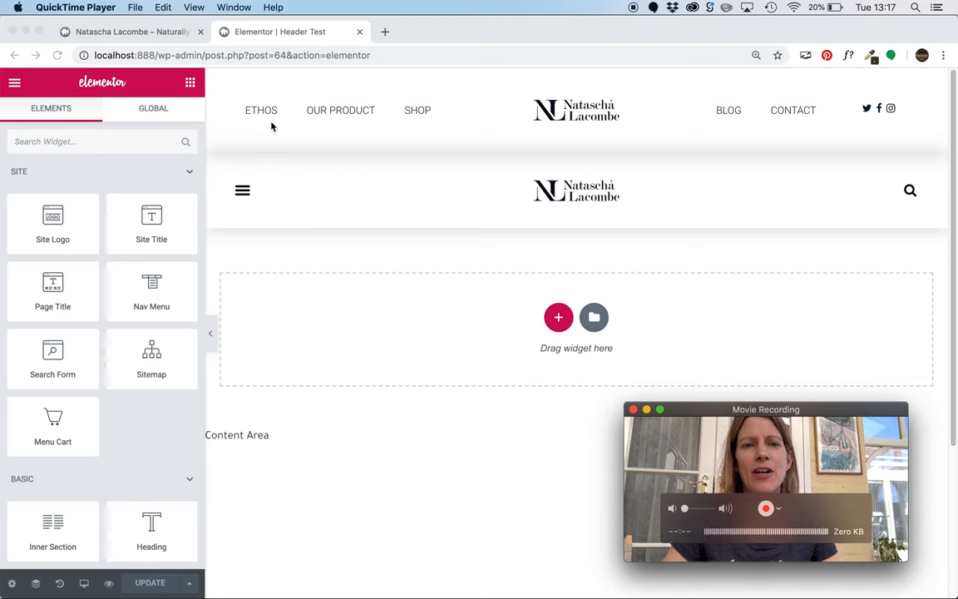
mouse_move(256, 123)
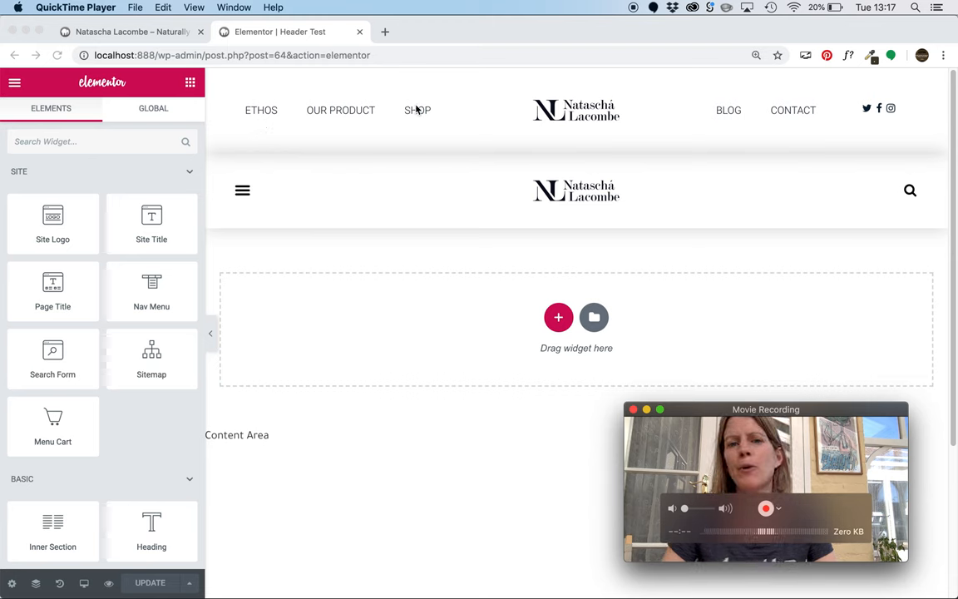
mouse_move(729, 116)
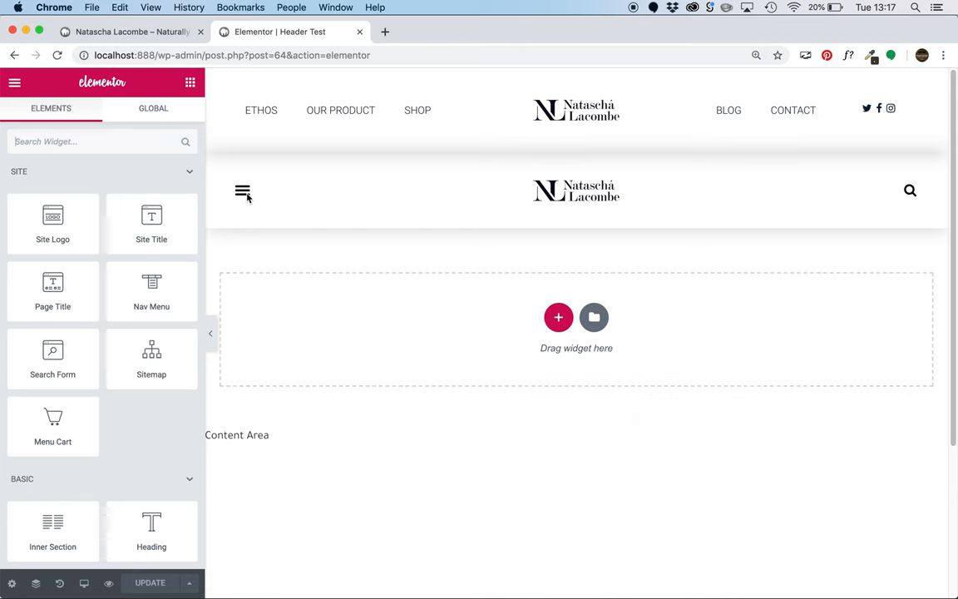
click(243, 190)
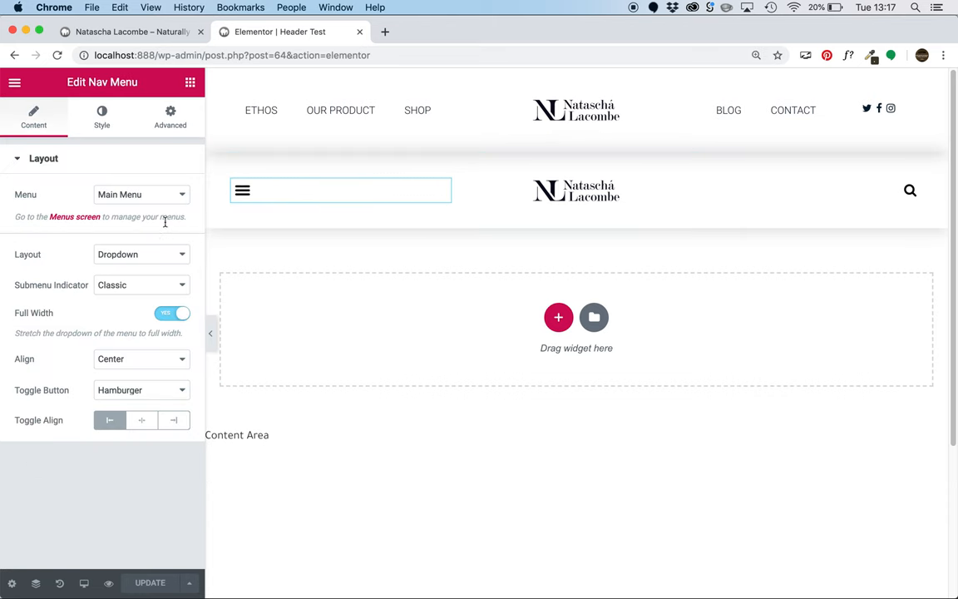
click(341, 190)
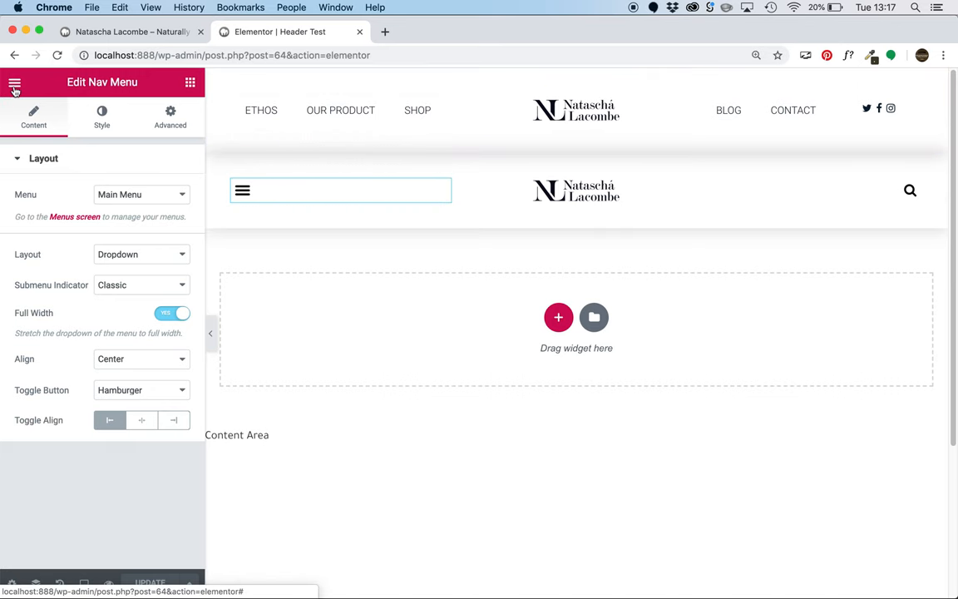
Leave the Elementor editor and return to the WordPress dashboard.
click(13, 83)
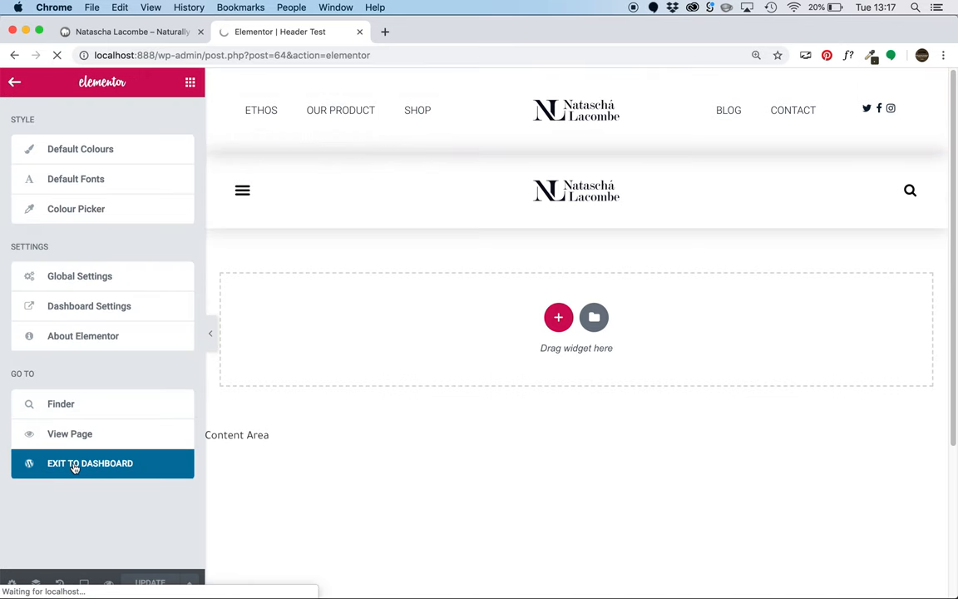
click(89, 462)
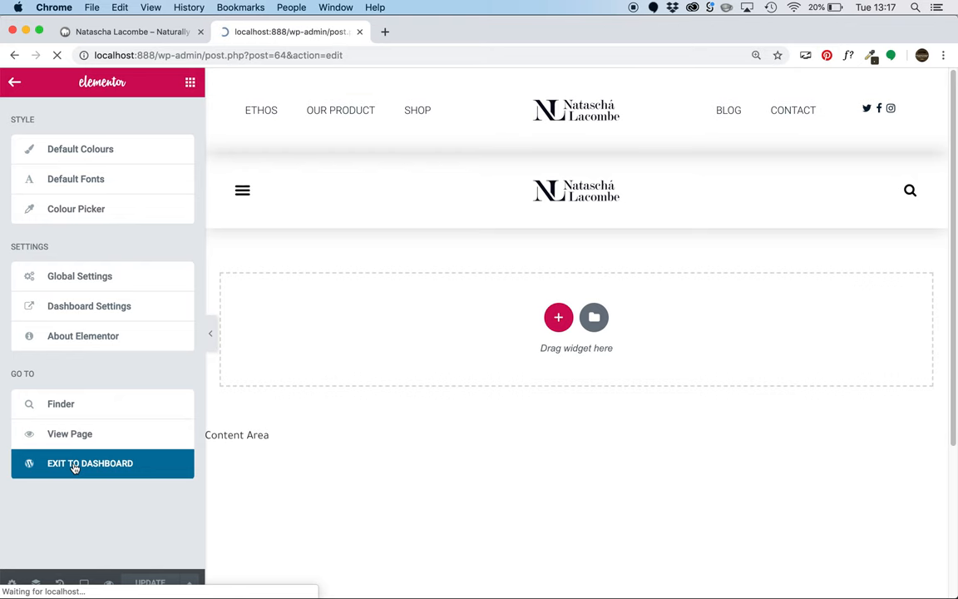
Go to the Appearance > Menus management screen.
click(90, 462)
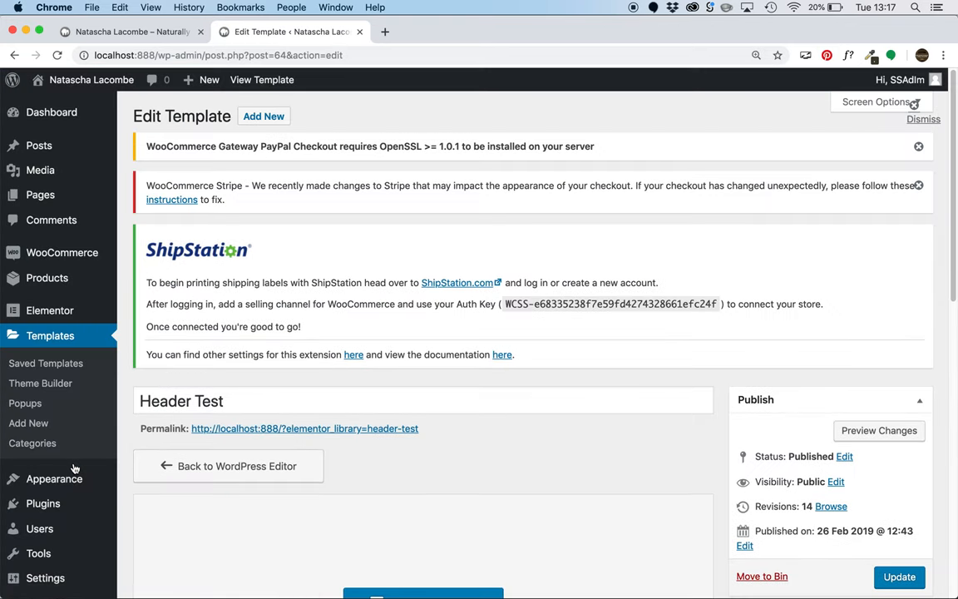
click(53, 479)
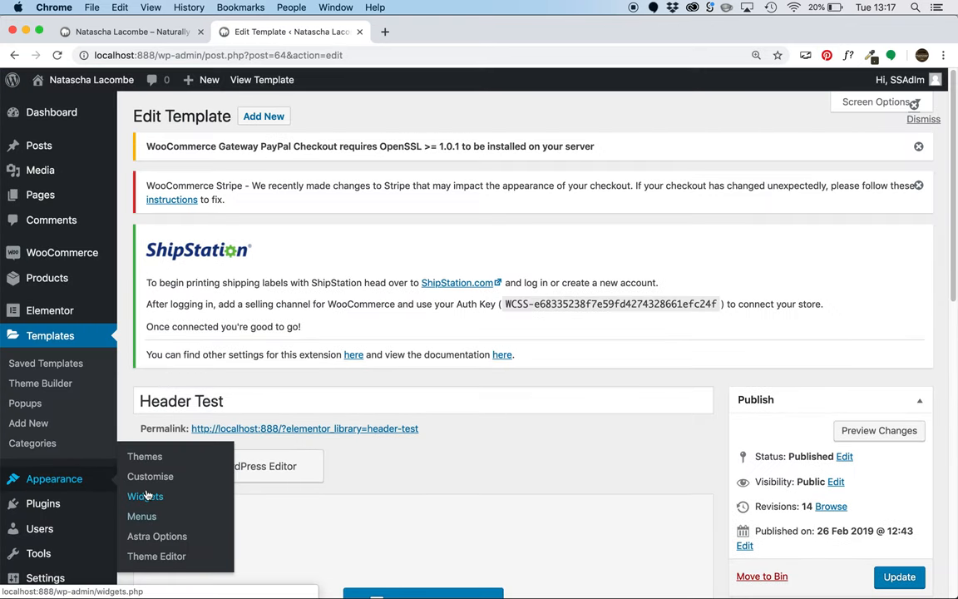
click(146, 496)
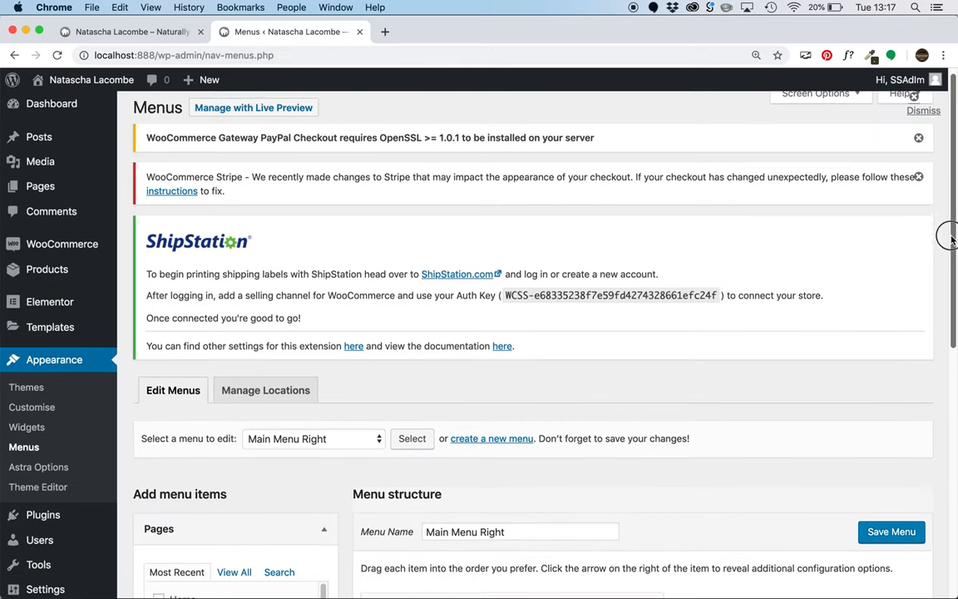
scroll(down, 3)
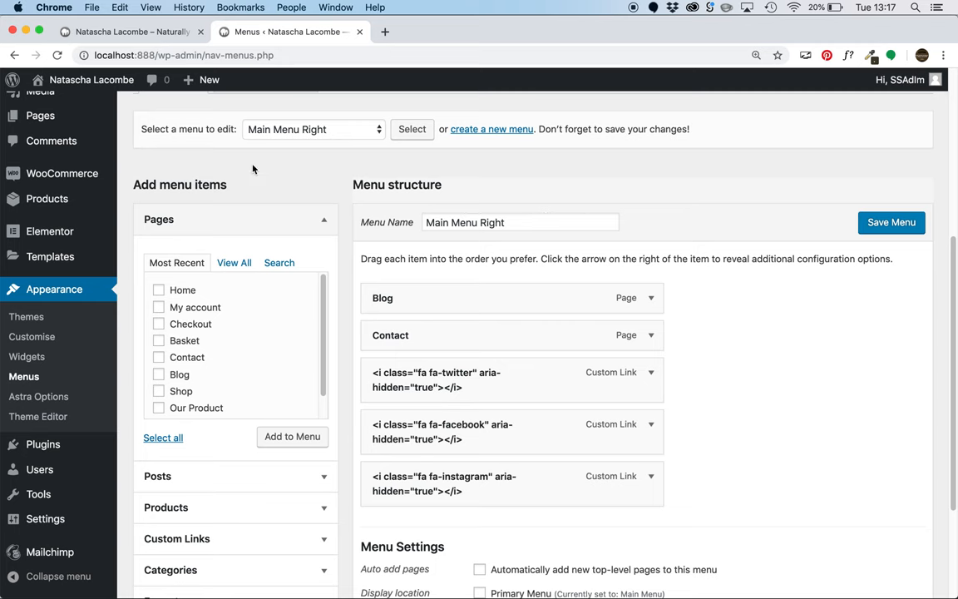
Load Main Menu (Primary Menu) showing Ethos, Our Product, Shop, Blog and Contact.
click(313, 130)
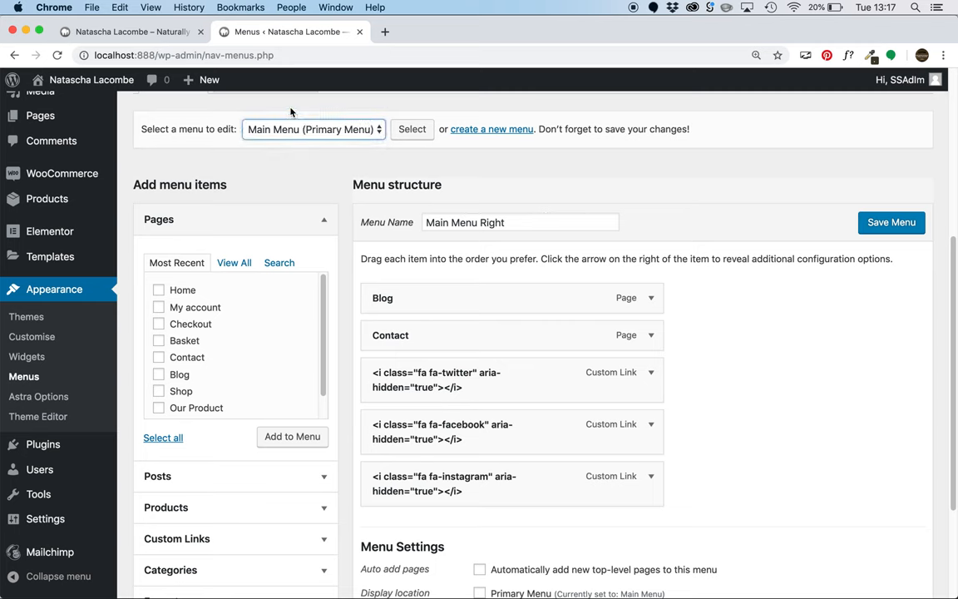
click(413, 130)
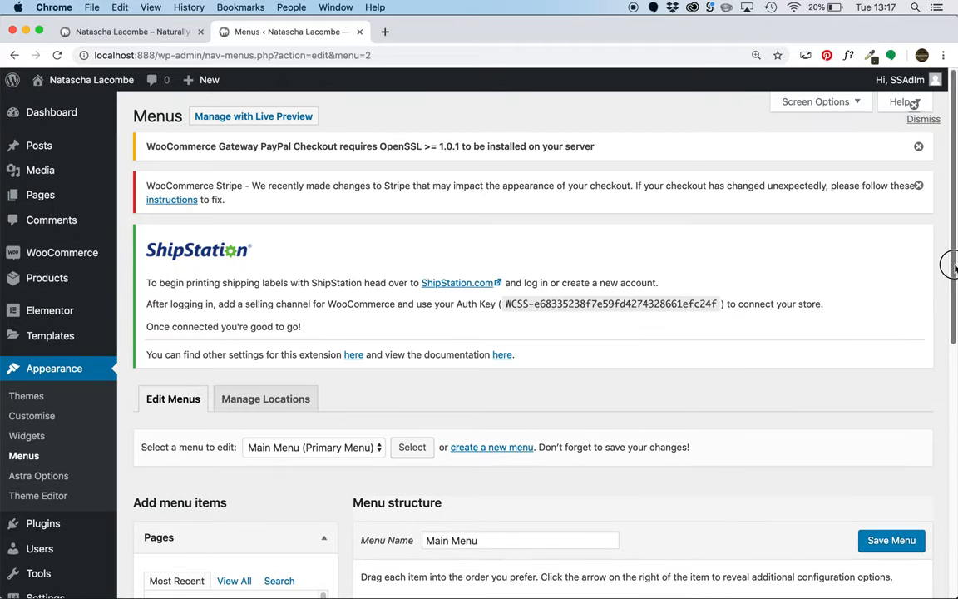
scroll(down, 3)
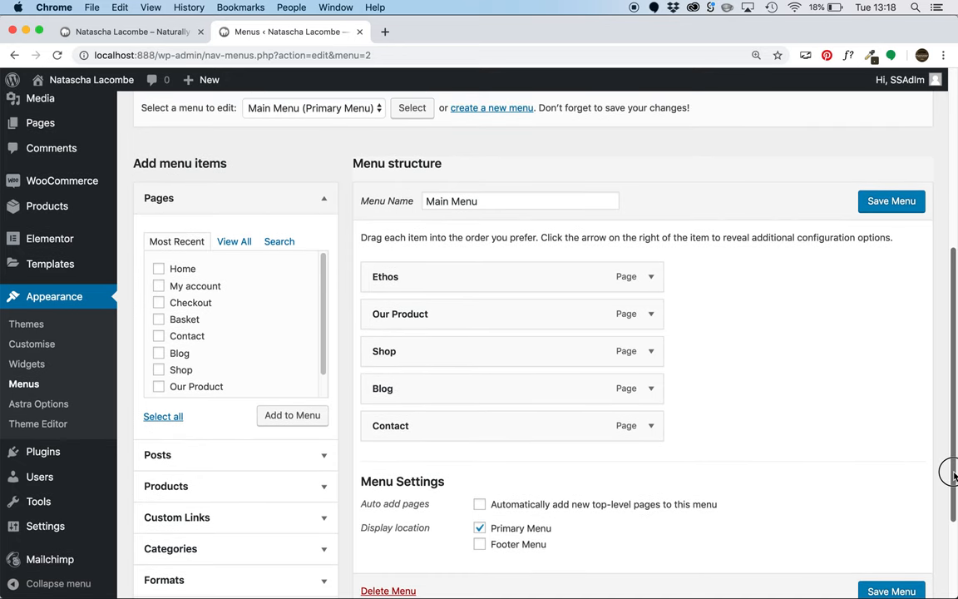
scroll(down, 3)
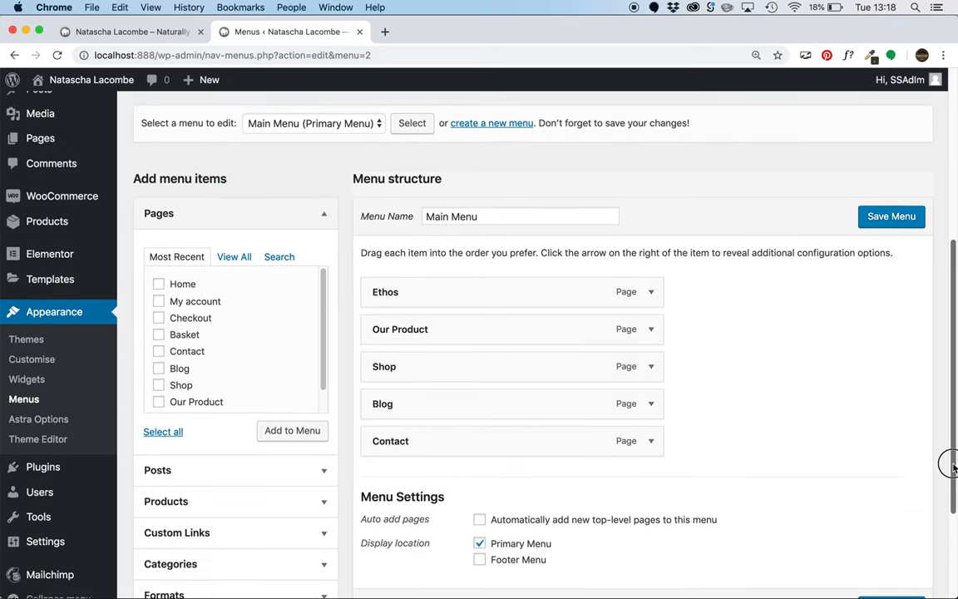
Check Main Menu Left, then load Main Menu Right listing Blog, Contact and three social-icon links.
click(309, 216)
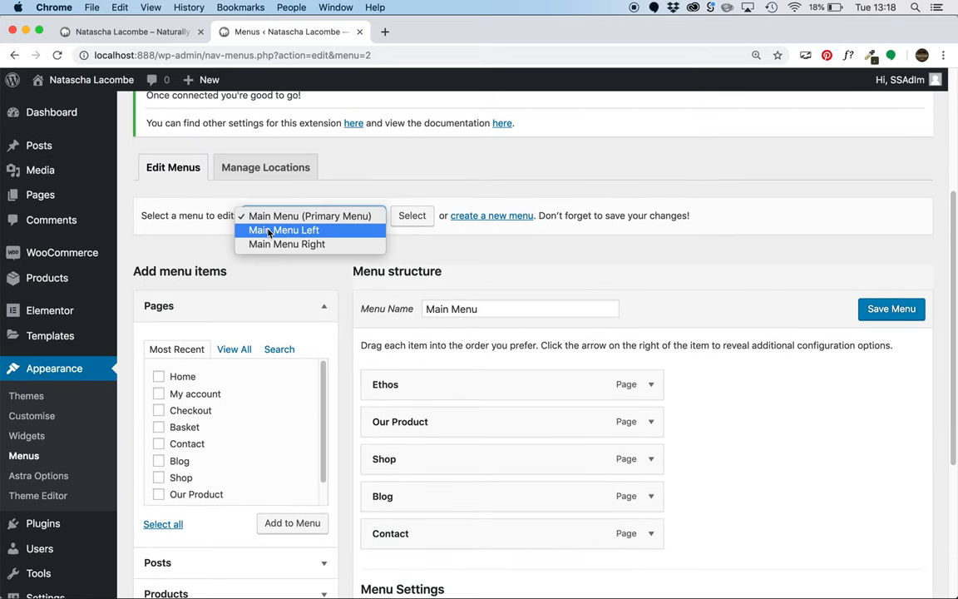
click(282, 229)
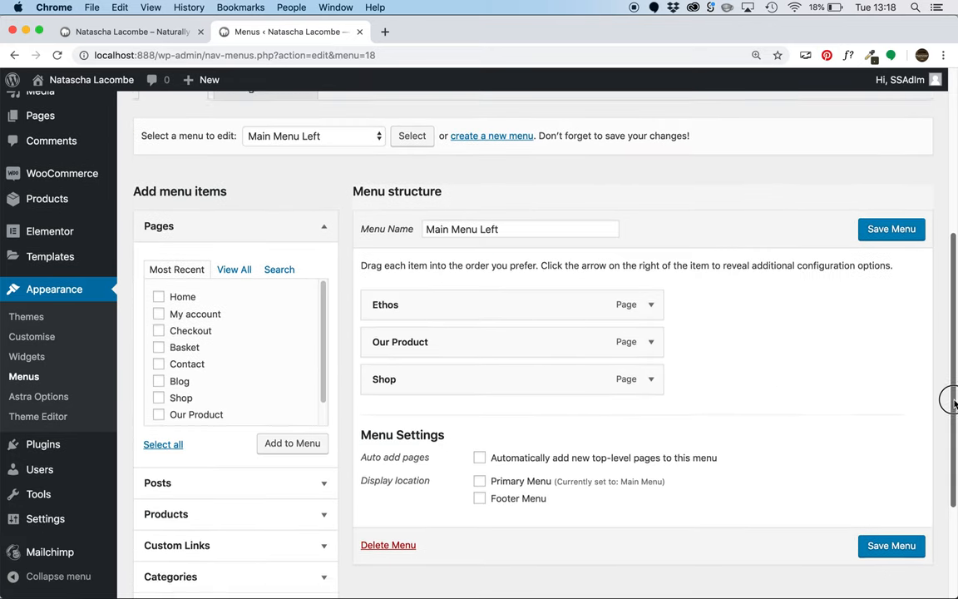
click(313, 137)
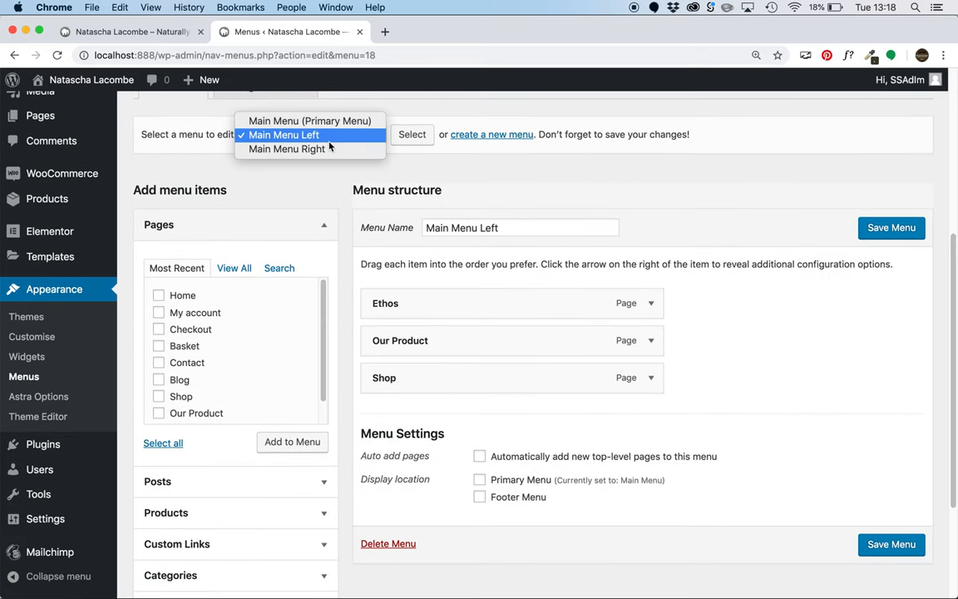
click(286, 148)
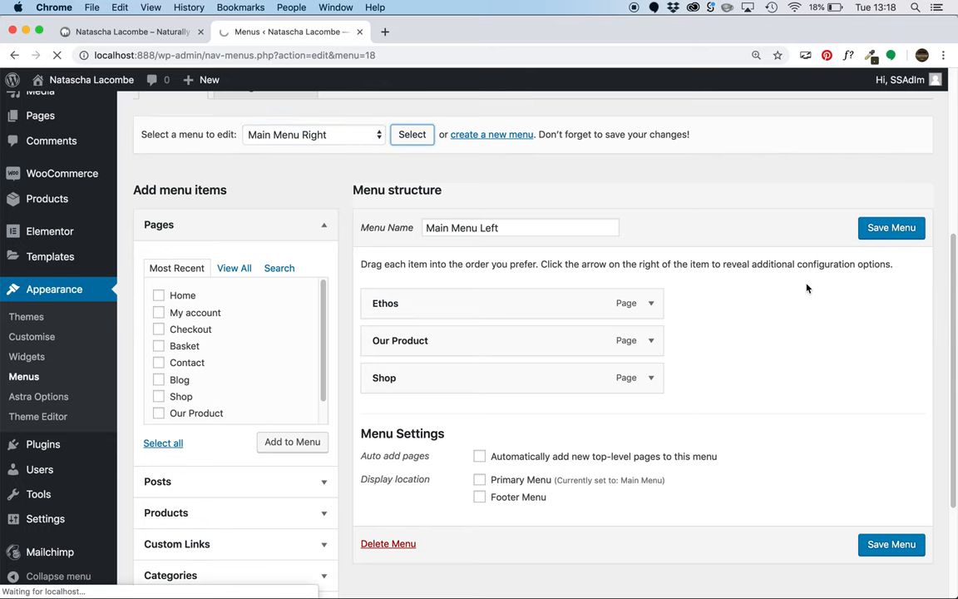
click(413, 133)
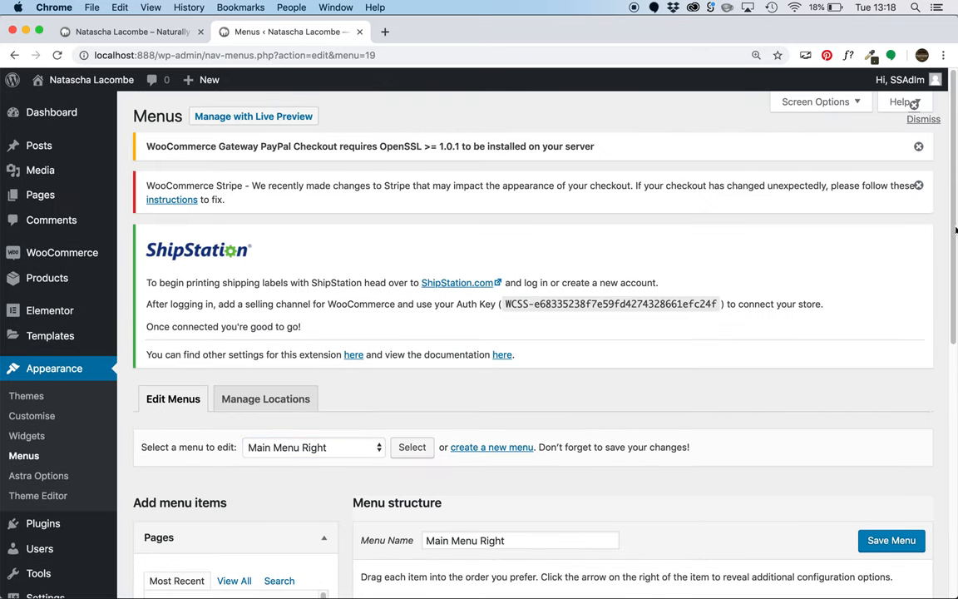
scroll(down, 3)
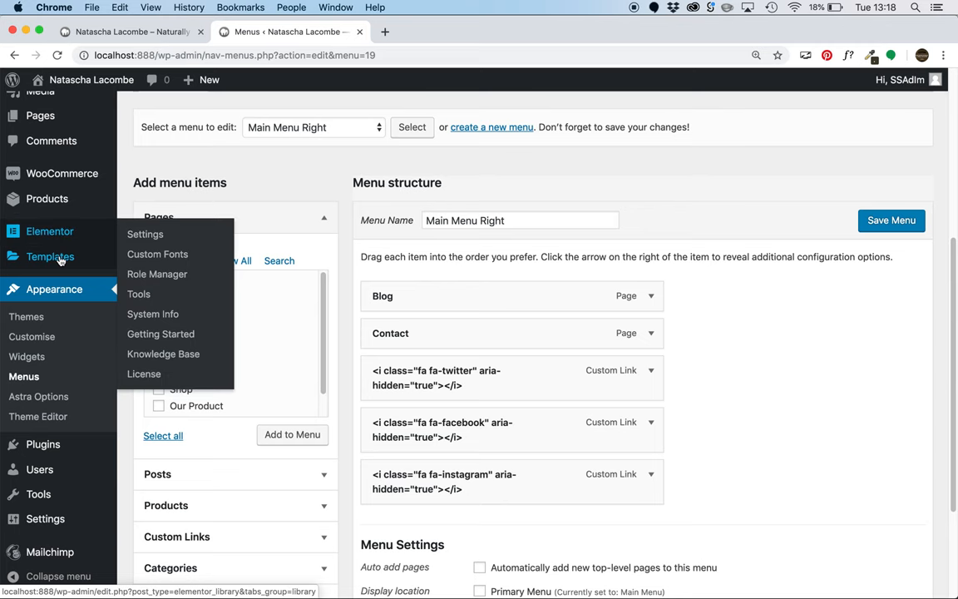
mouse_move(56, 276)
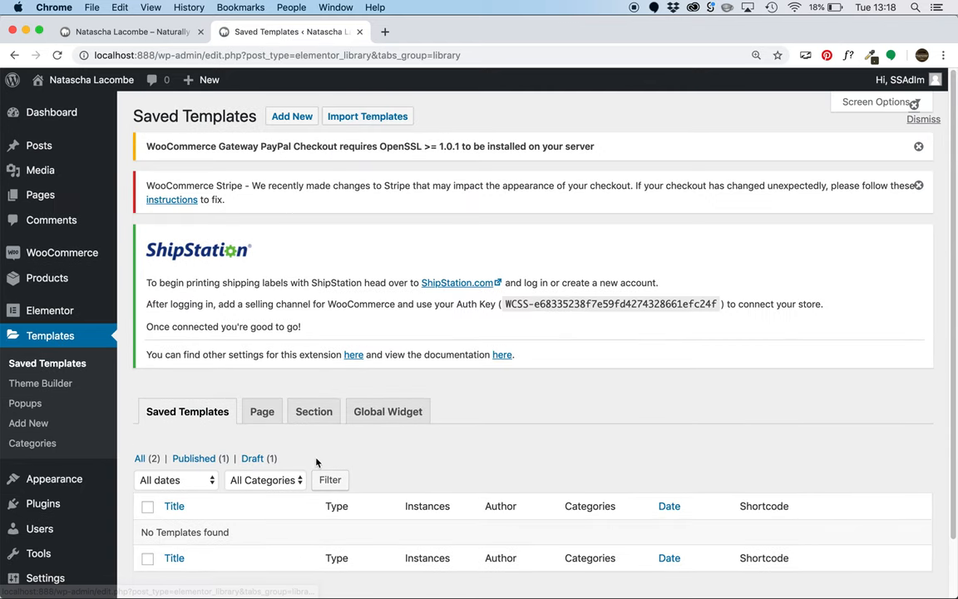
Filter the saved Elementor templates to Published, showing the Header Test template.
click(193, 459)
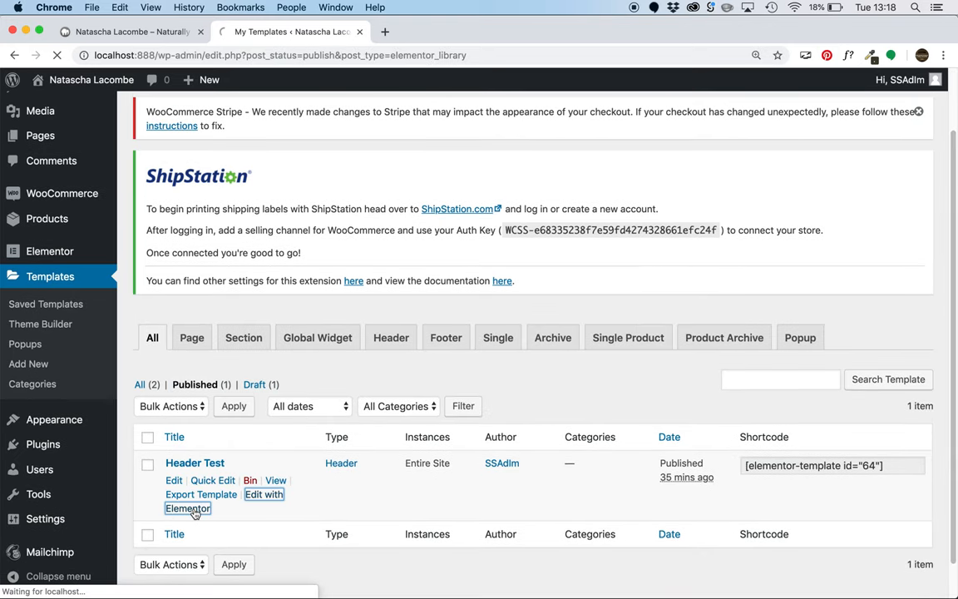
mouse_move(409, 585)
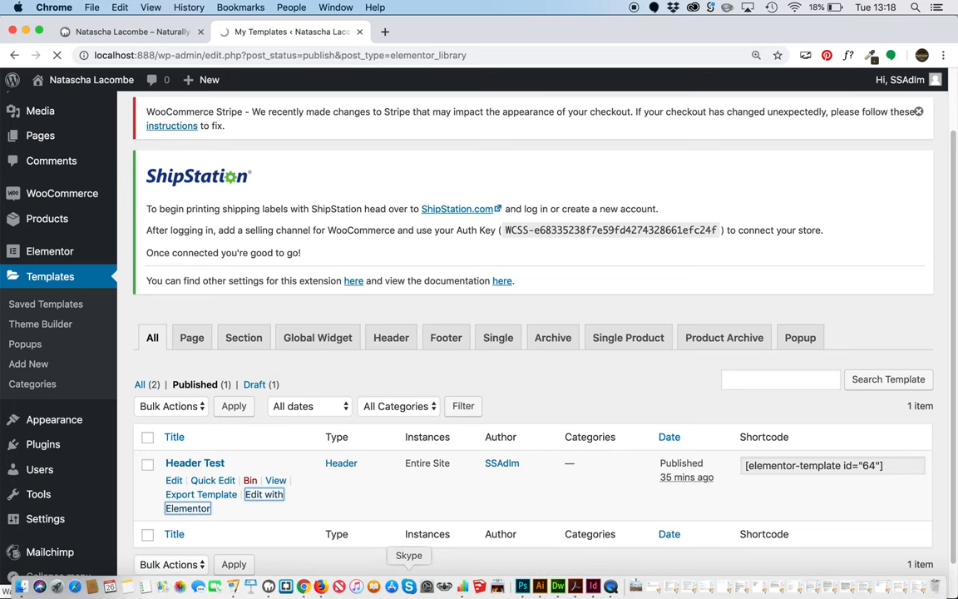
Set the split desktop menu section's Responsive options to hide on tablet and mobile.
click(201, 501)
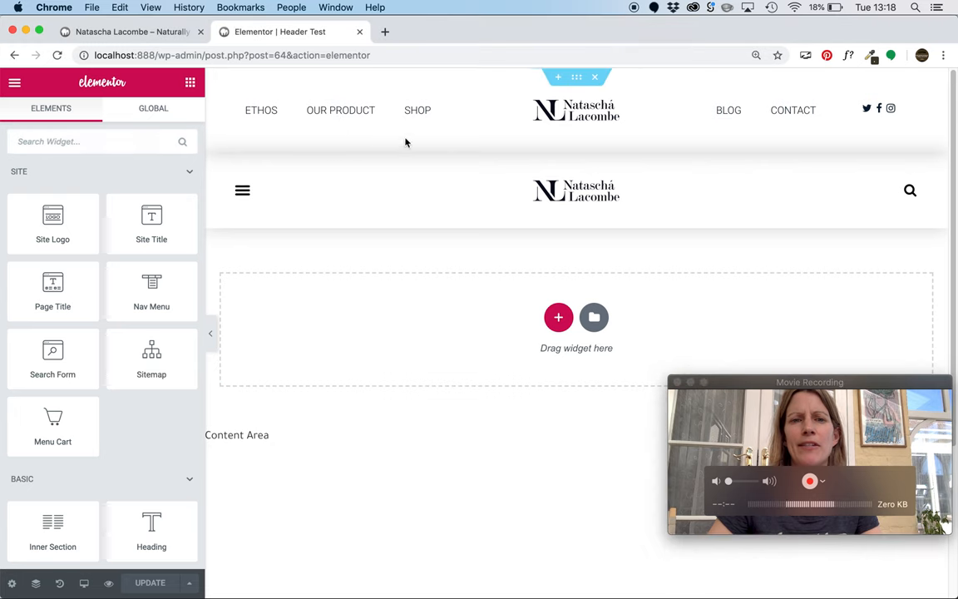
click(406, 137)
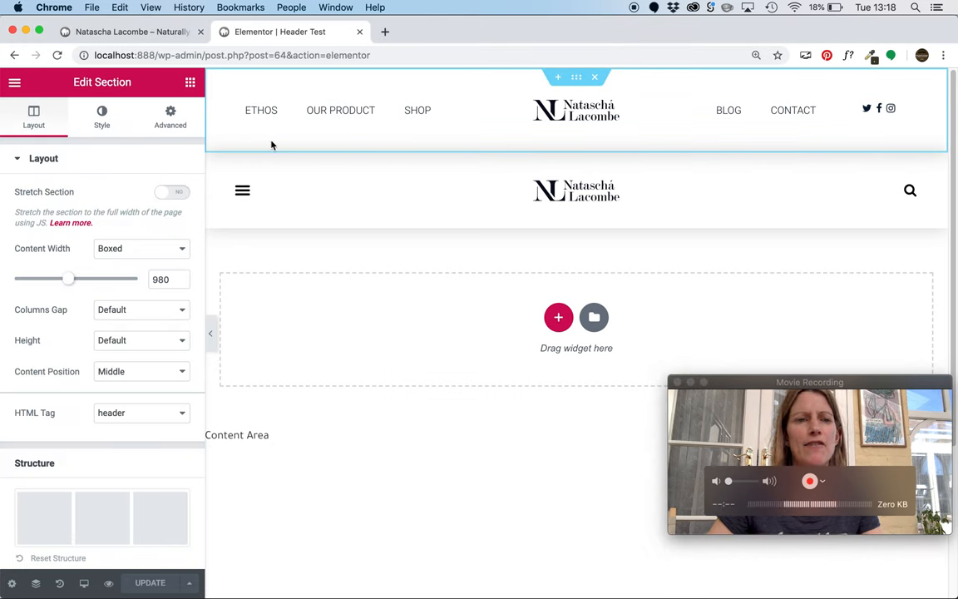
mouse_move(127, 228)
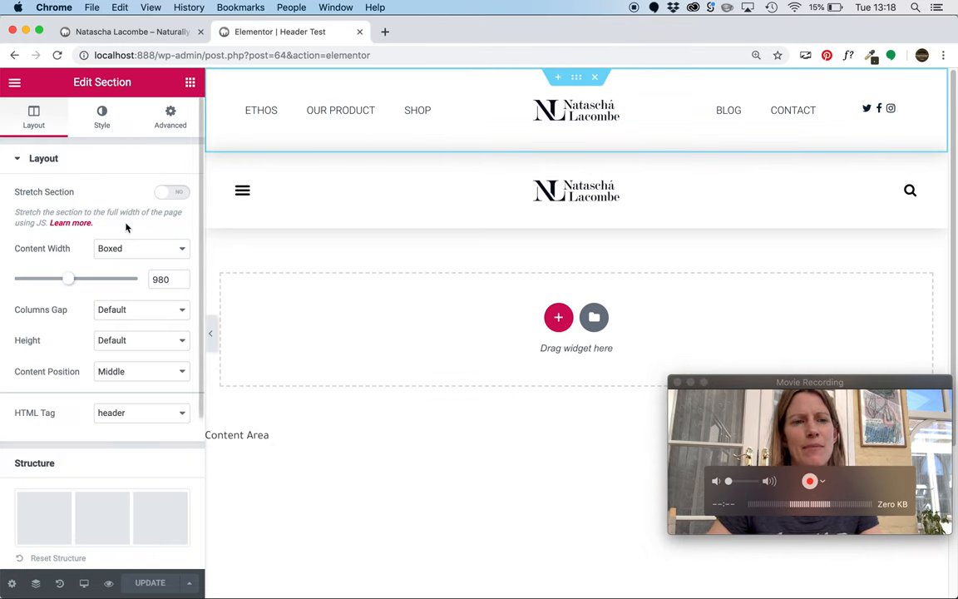
click(170, 113)
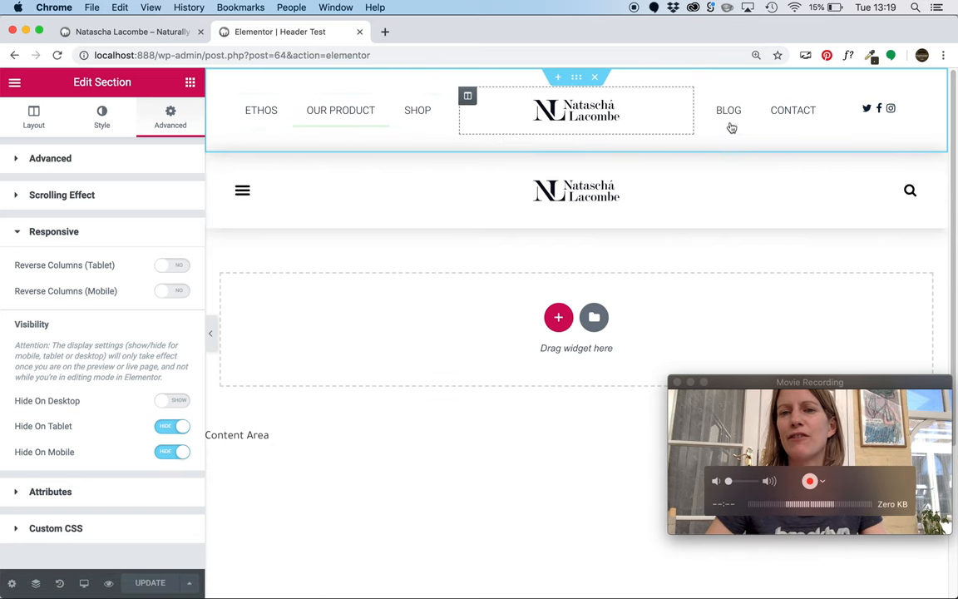
mouse_move(728, 110)
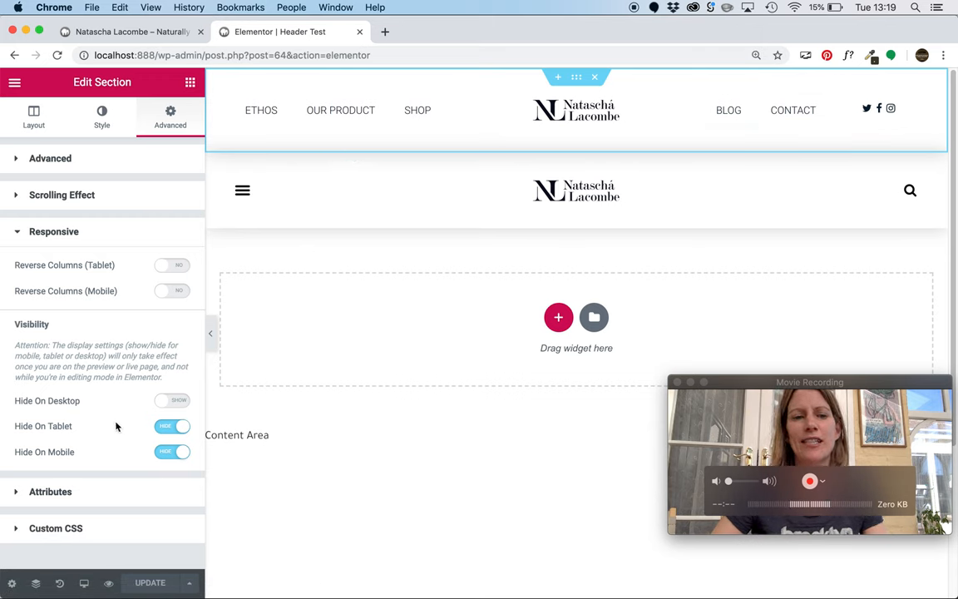
mouse_move(82, 459)
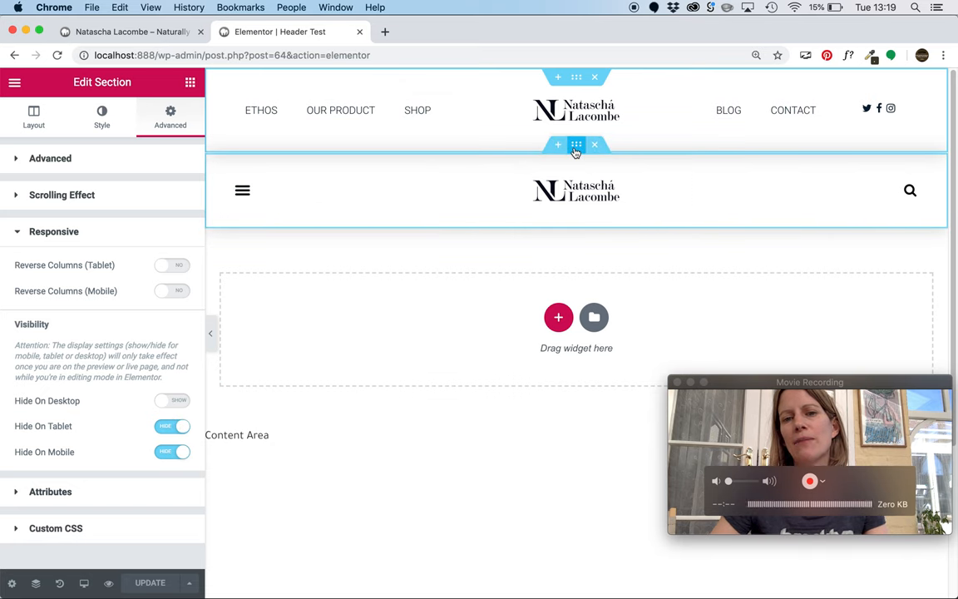
Set the hamburger menu section to Hide On Desktop under Responsive.
click(33, 116)
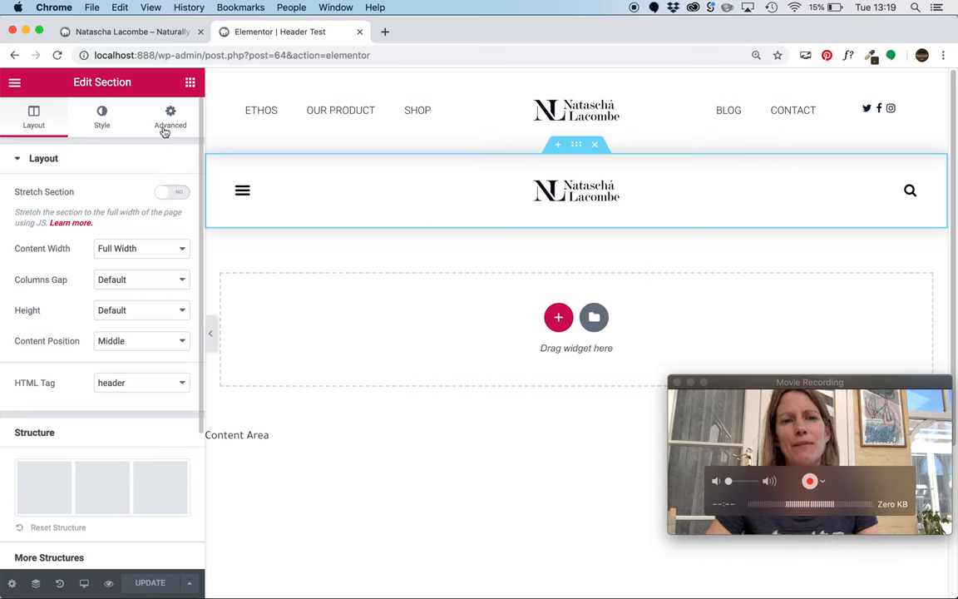
click(170, 117)
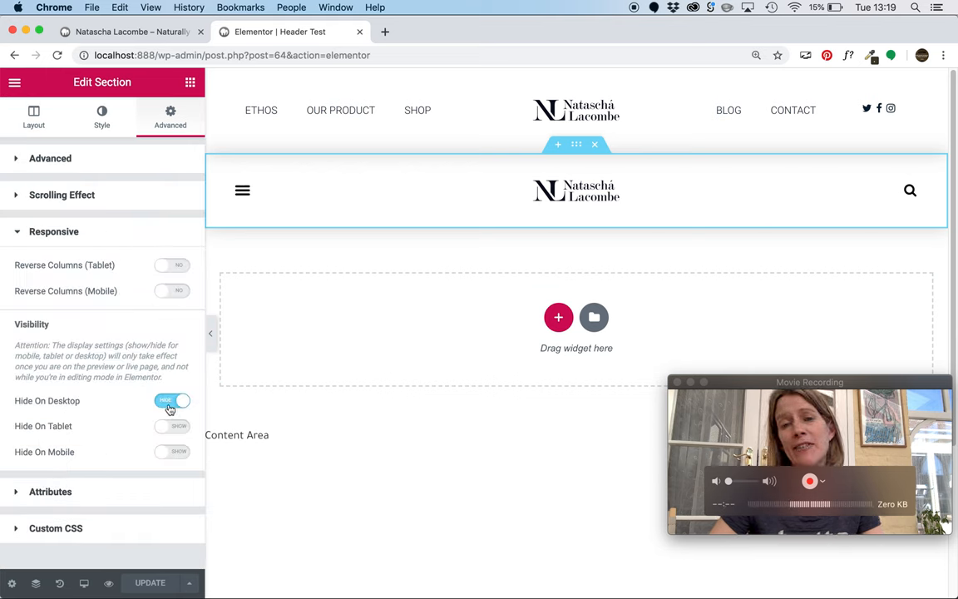
click(173, 399)
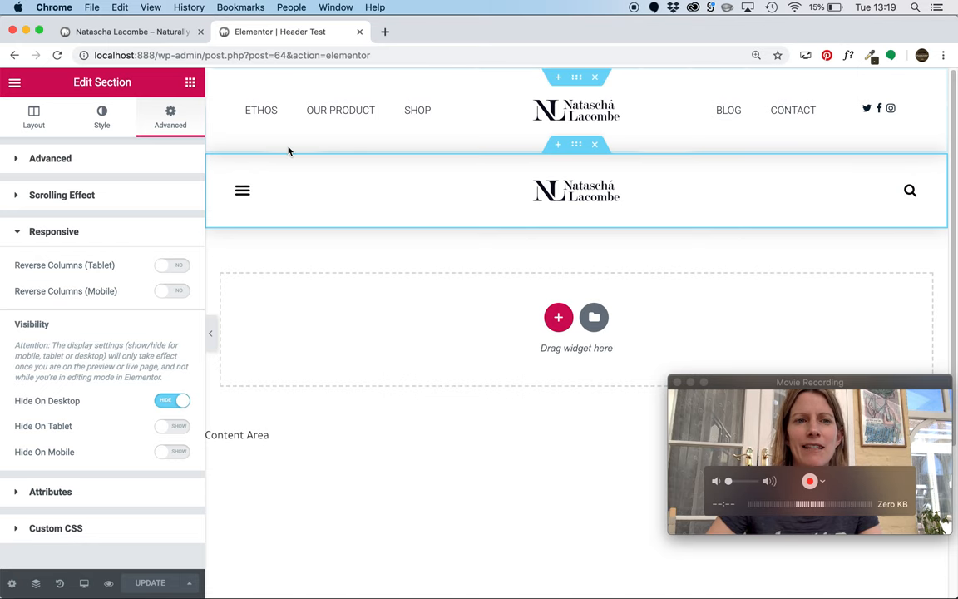
click(129, 32)
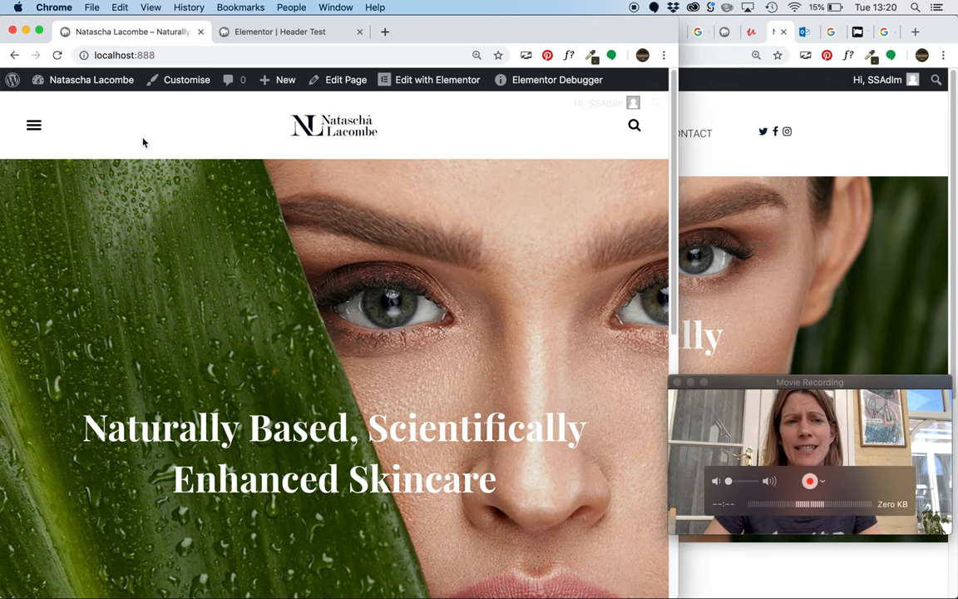
mouse_move(460, 140)
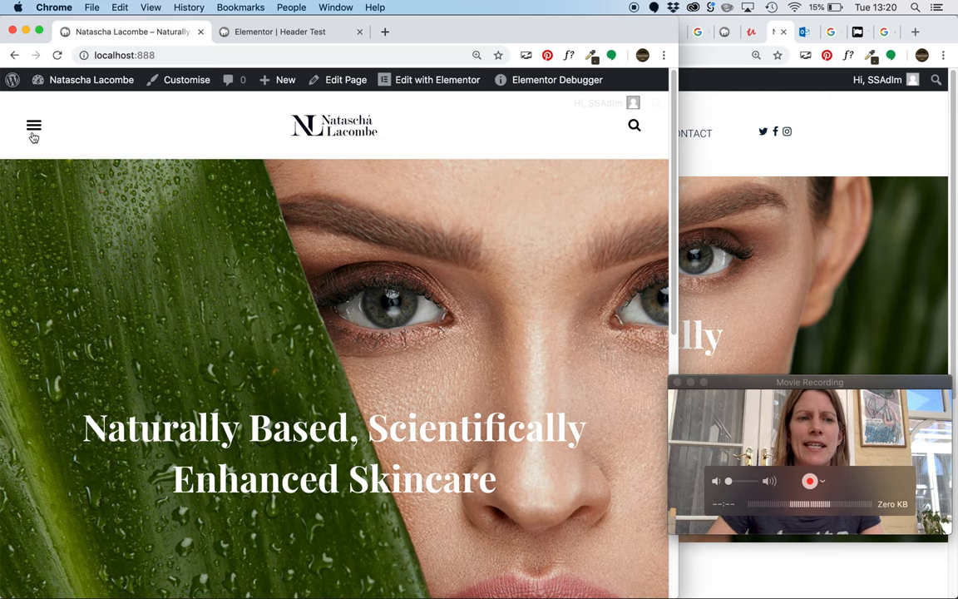
click(33, 125)
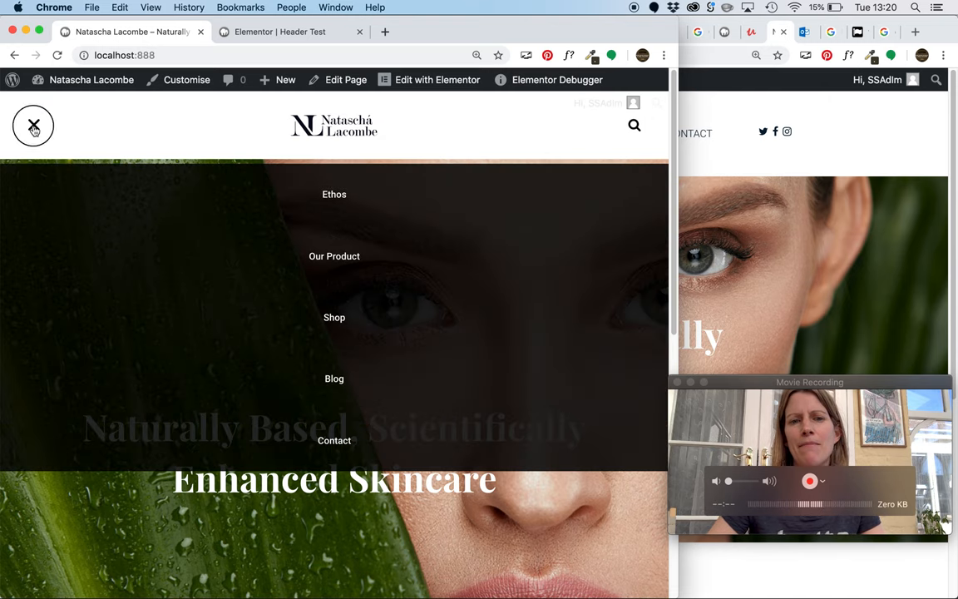
click(34, 125)
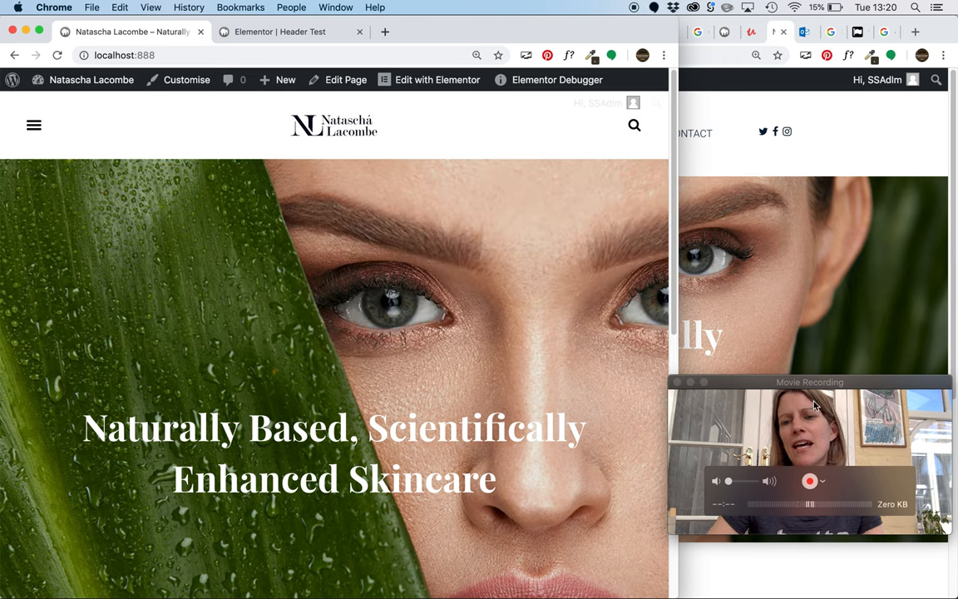